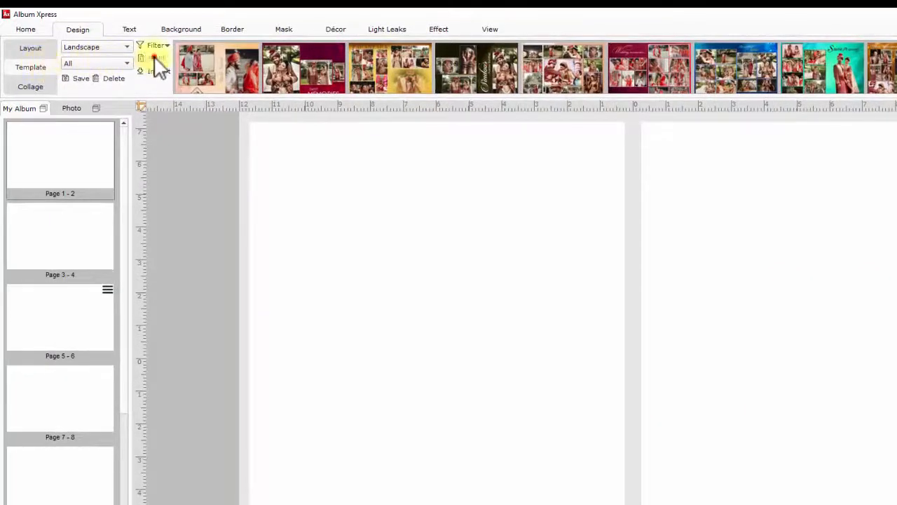
In the Build window, tick a landscape wedding template and browse the remaining designs
left_click(154, 59)
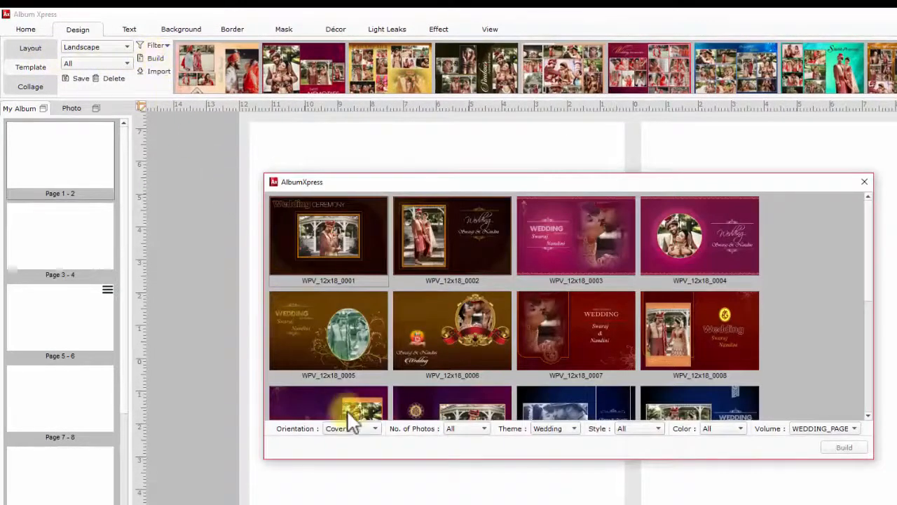
left_click(347, 429)
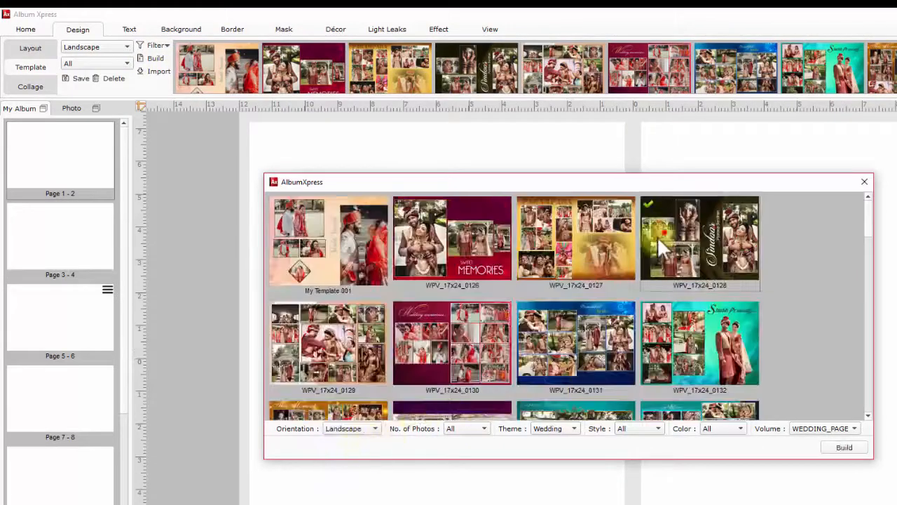
scroll("down", 3)
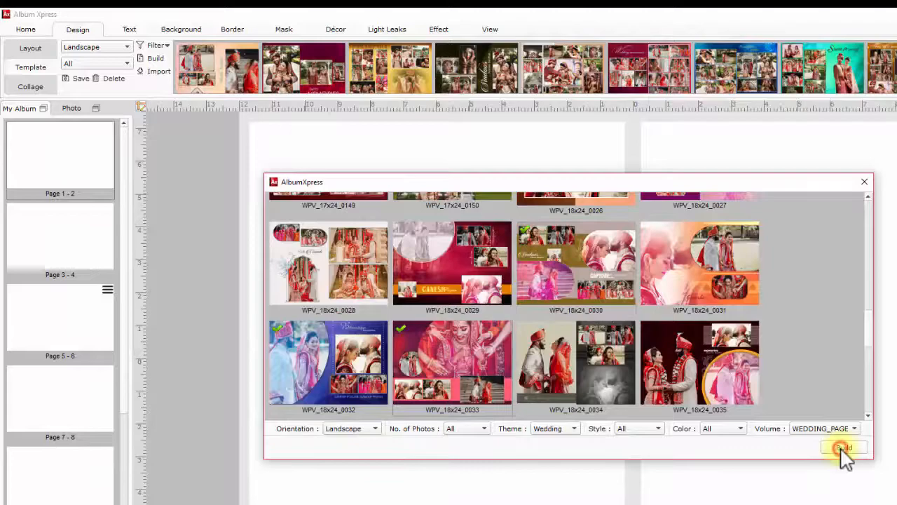
Build the ticked templates into volume 'My Volume' under E:/My Templates
left_click(844, 448)
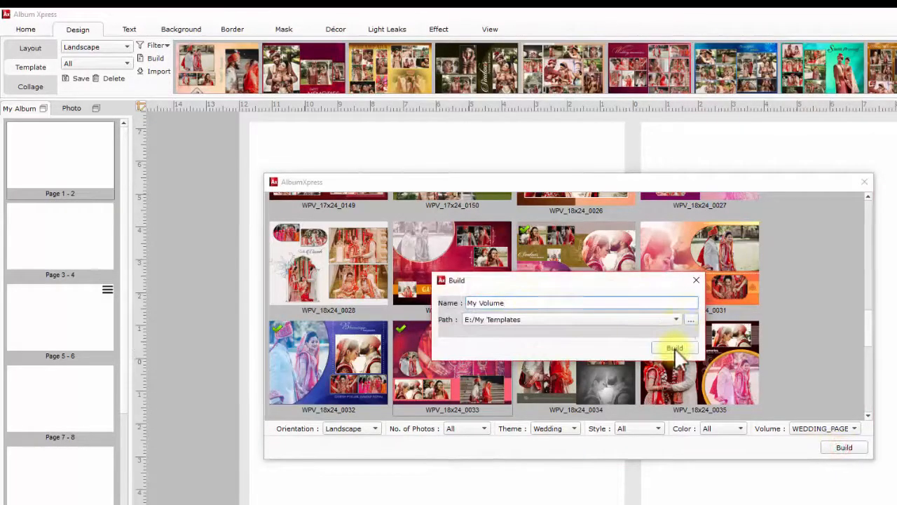
left_click(673, 348)
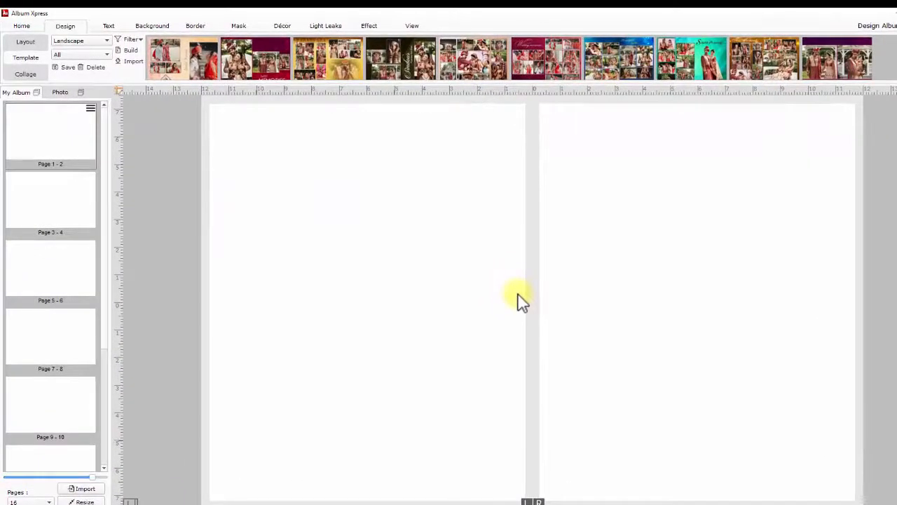
mouse_move(180, 115)
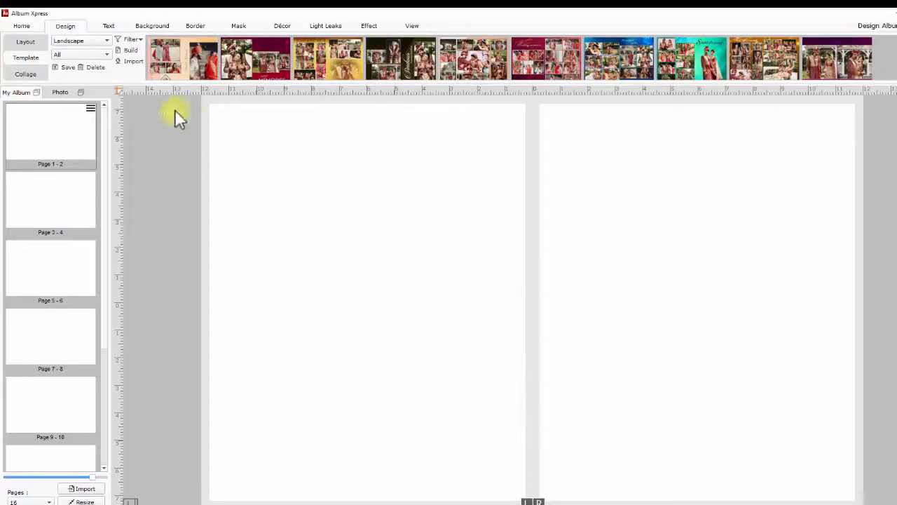
left_click(132, 62)
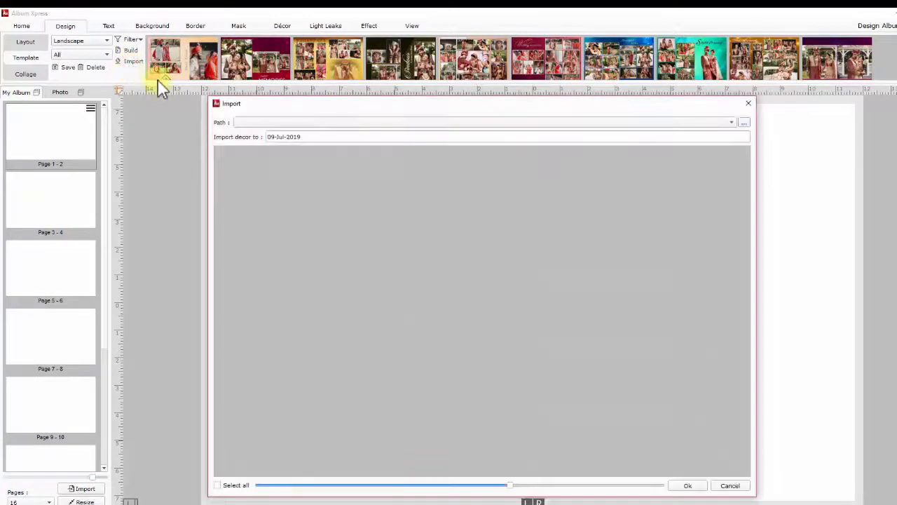
Load E:/My Templates/My Volume and tick the first and third templates for import
left_click(743, 122)
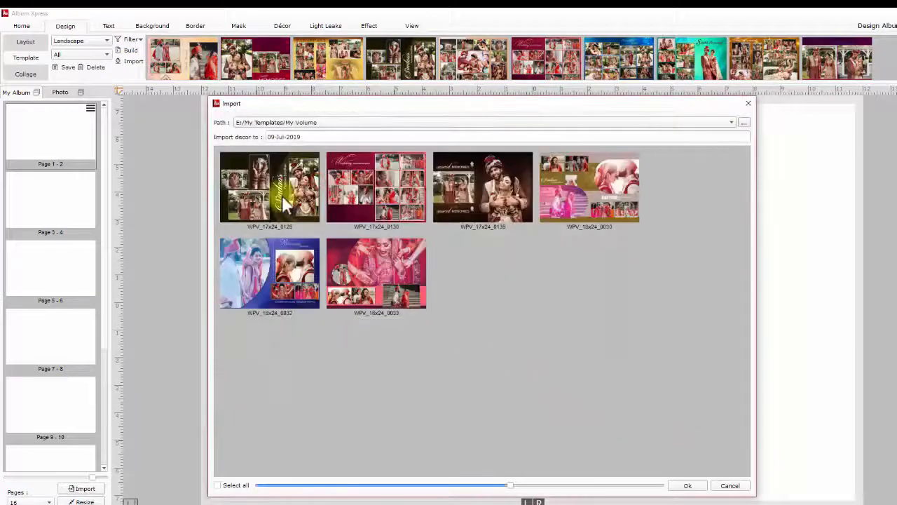
left_click(269, 188)
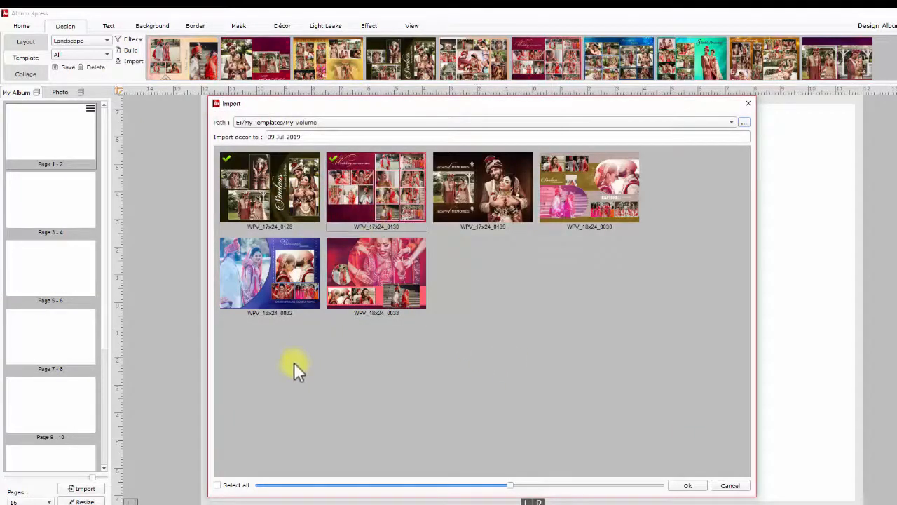
left_click(218, 485)
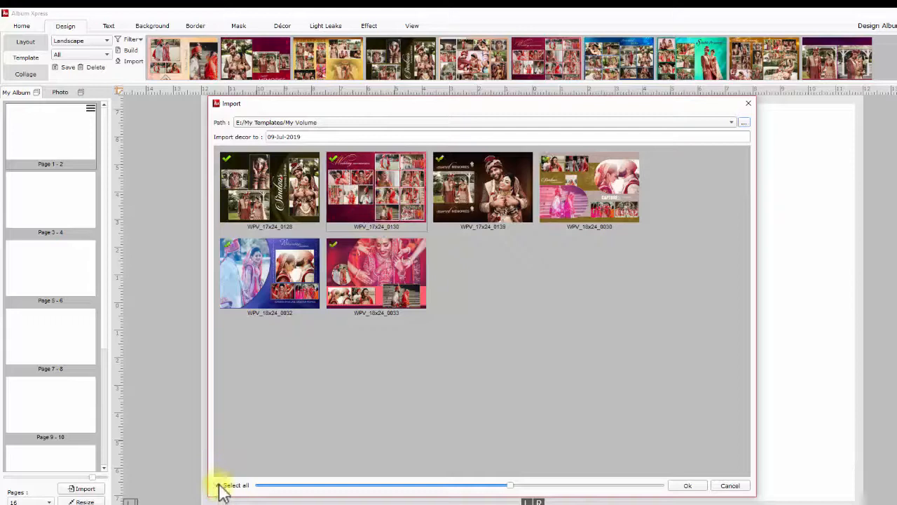